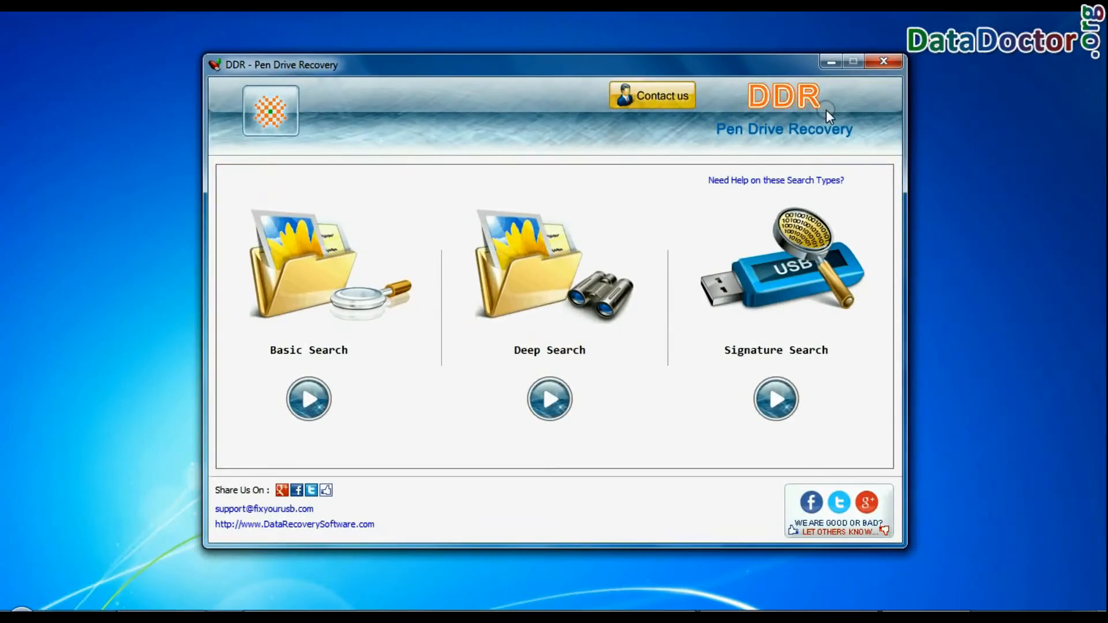
{"action": "mouse_move", "coordinate": [845, 149]}
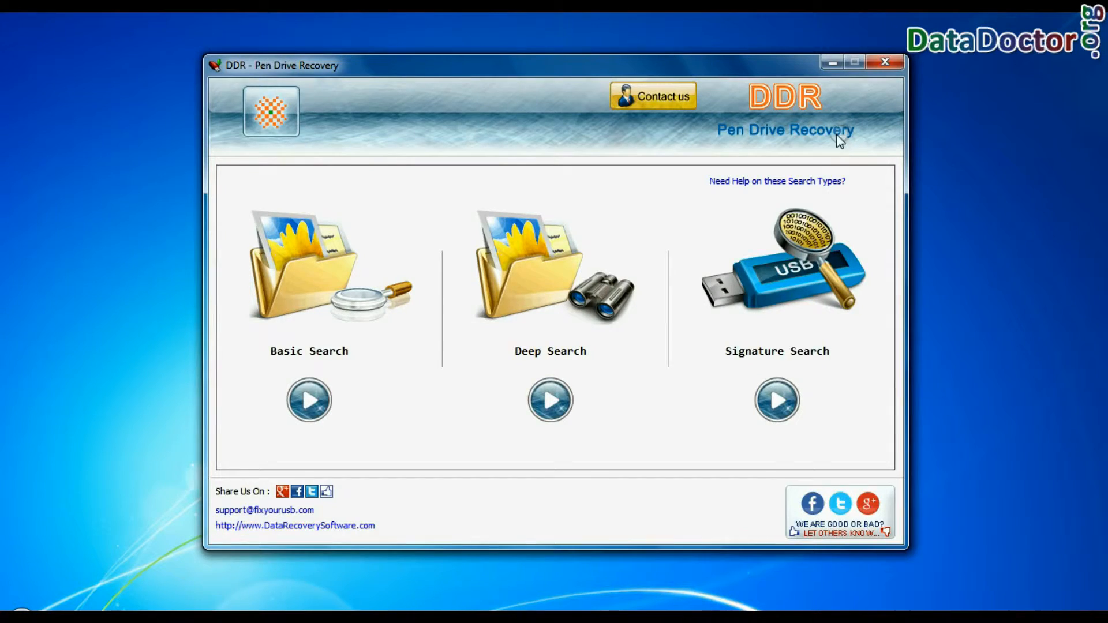
{"action": "mouse_move", "coordinate": [573, 365]}
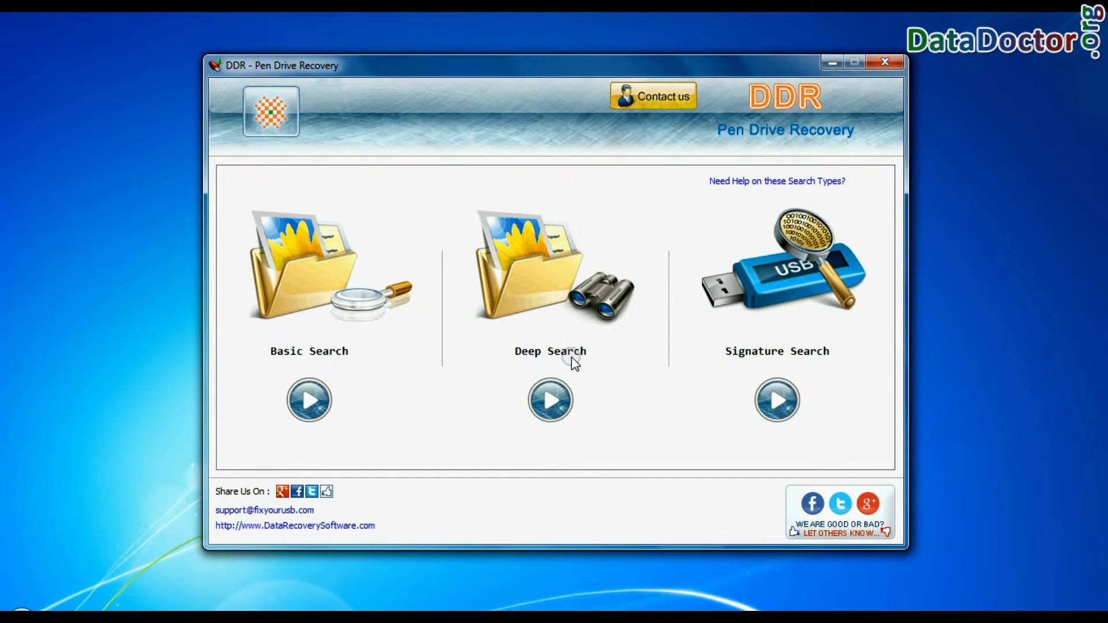
Review the explanation of the available search types and dismiss it
{"action": "left_click", "coordinate": [779, 181]}
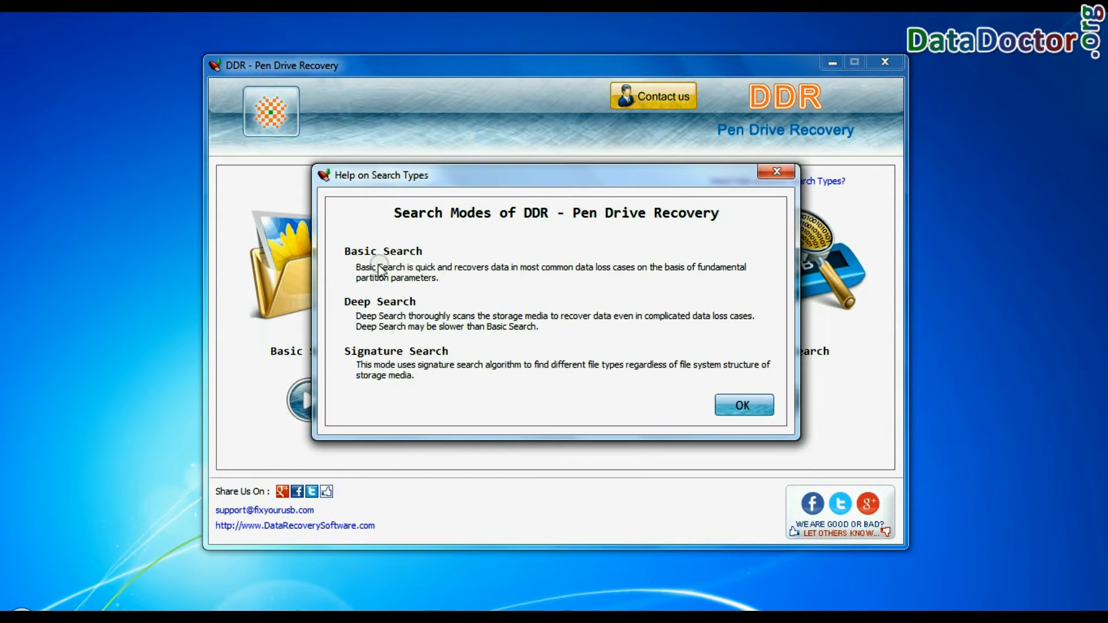
{"action": "mouse_move", "coordinate": [432, 283]}
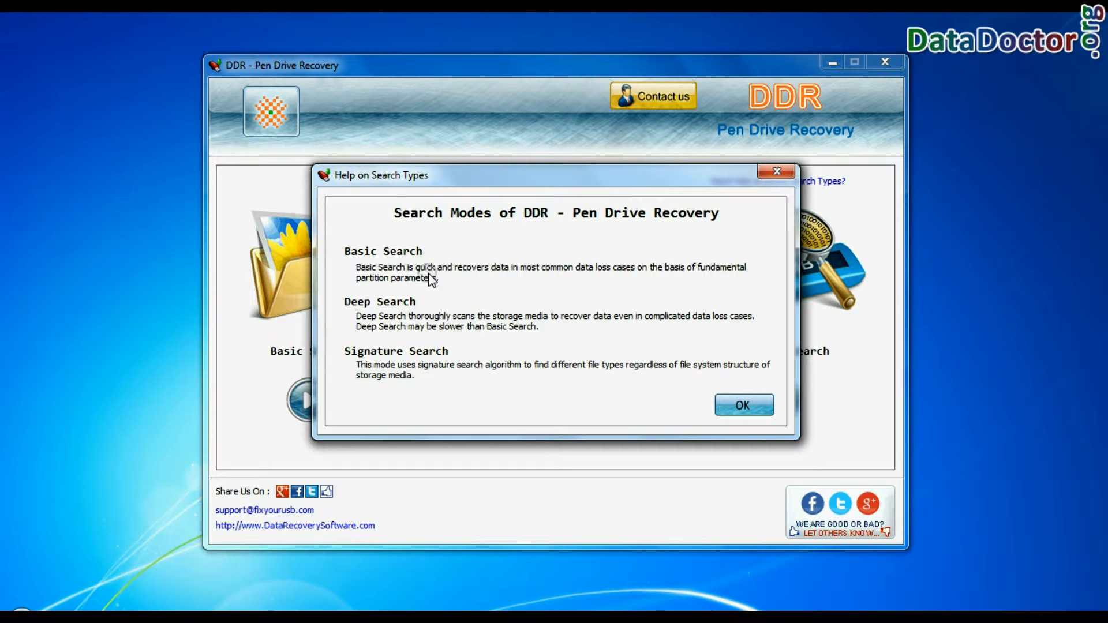
{"action": "mouse_move", "coordinate": [696, 279]}
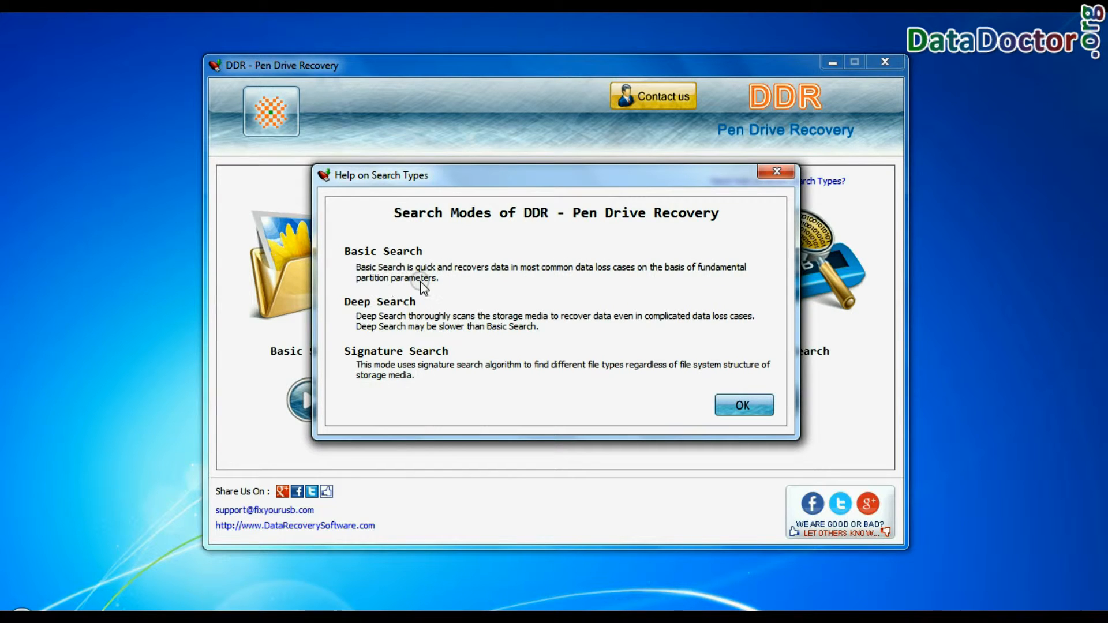
{"action": "mouse_move", "coordinate": [563, 328]}
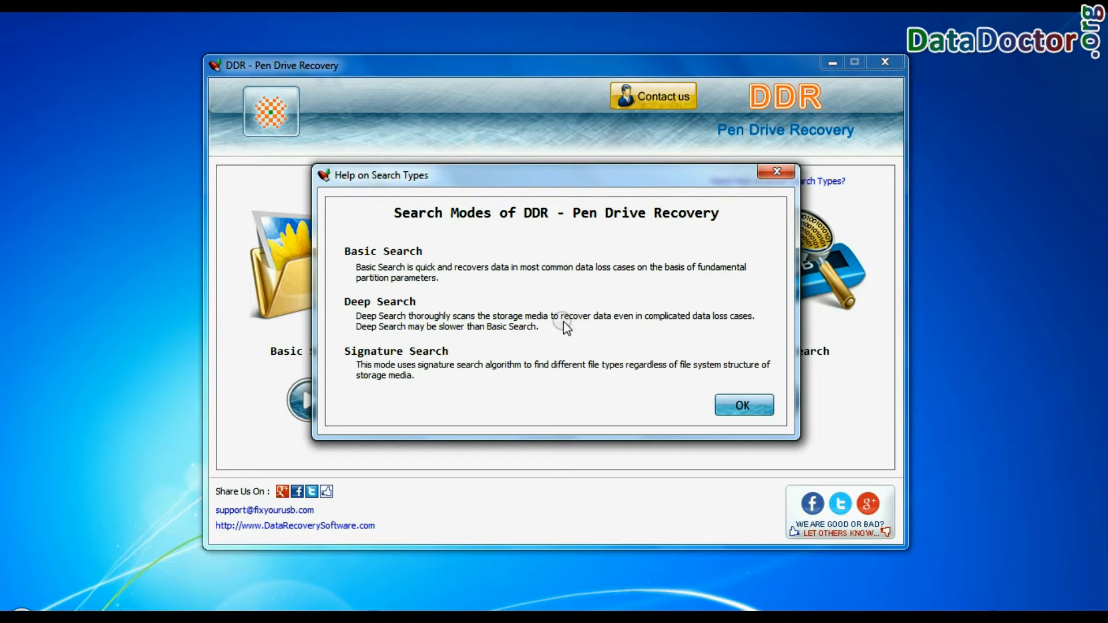
{"action": "mouse_move", "coordinate": [444, 337]}
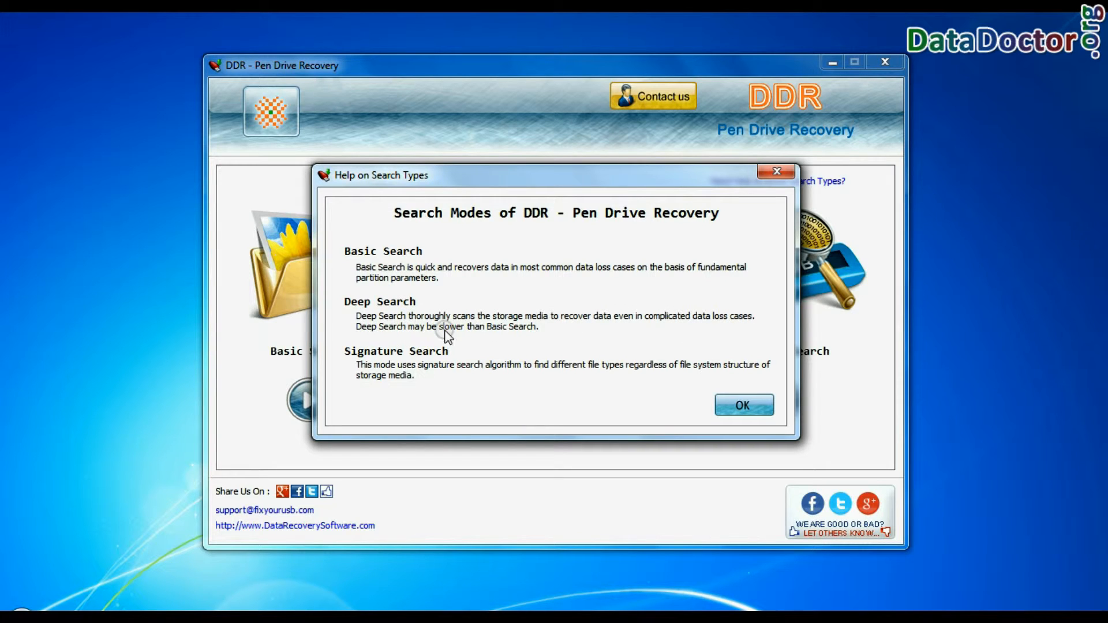
{"action": "mouse_move", "coordinate": [372, 357]}
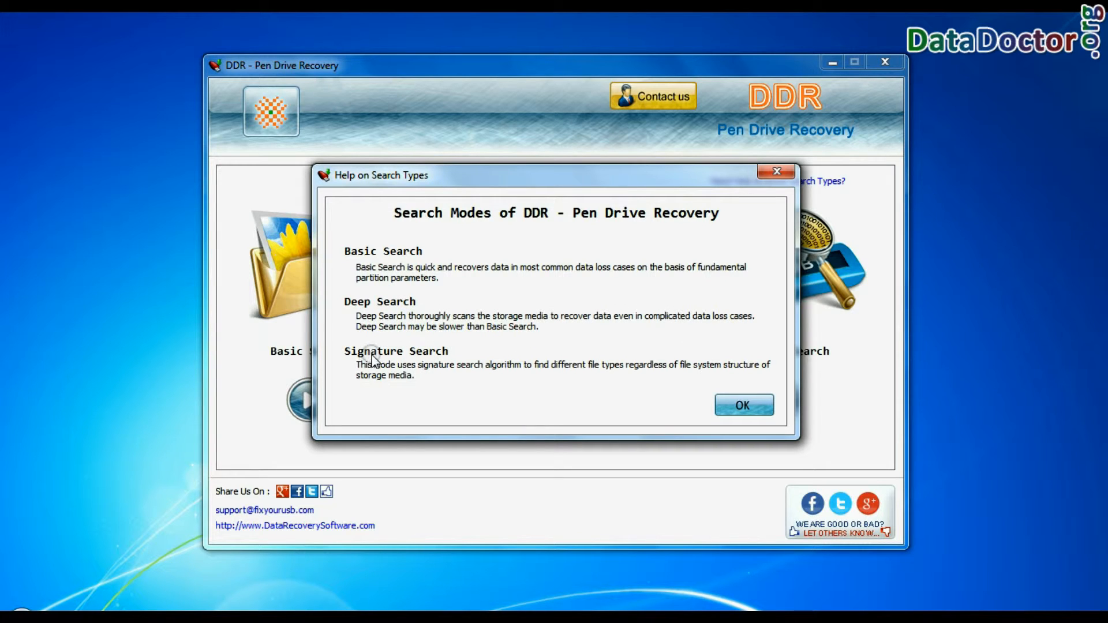
{"action": "mouse_move", "coordinate": [499, 376]}
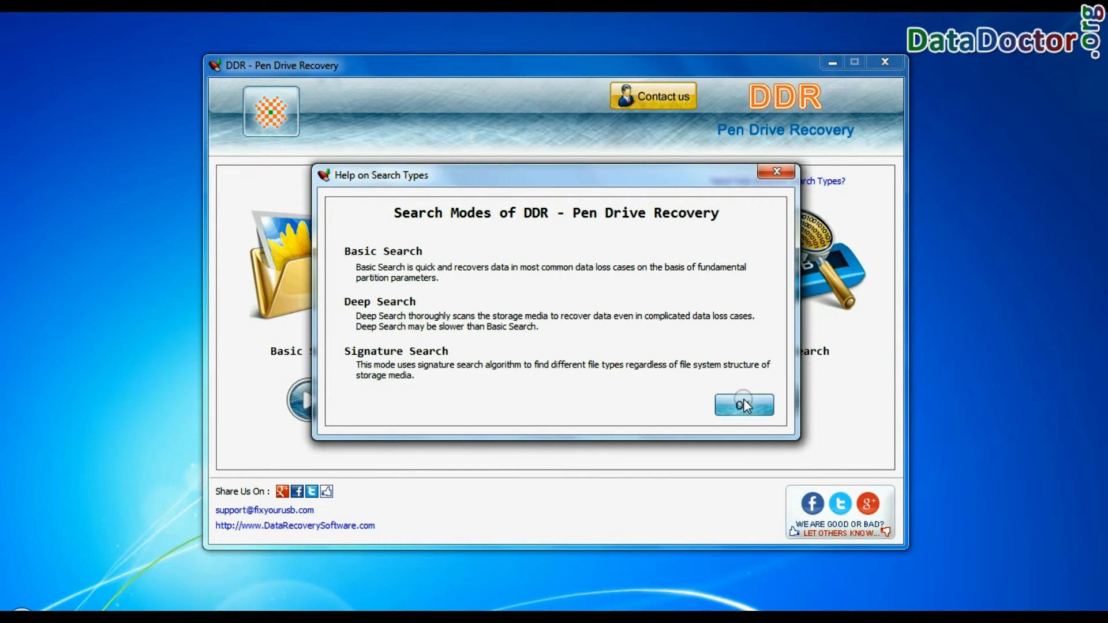
{"action": "left_click", "coordinate": [743, 405]}
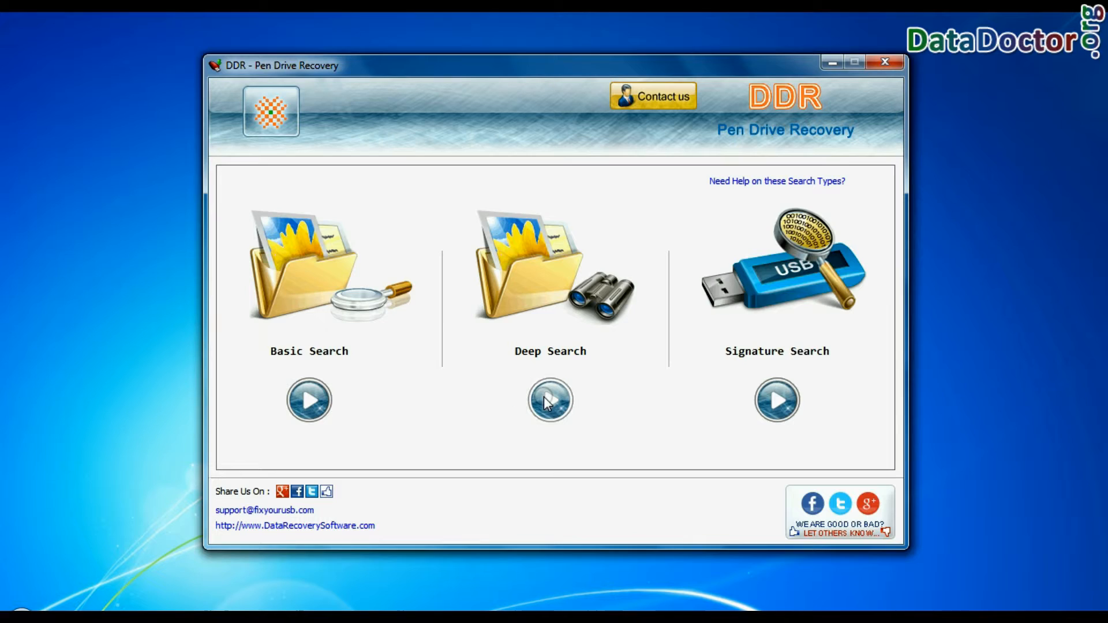
Start a Deep Search on the 113.92 GB removable disk's Partition - 1 with NTFS file system
{"action": "left_click", "coordinate": [550, 400]}
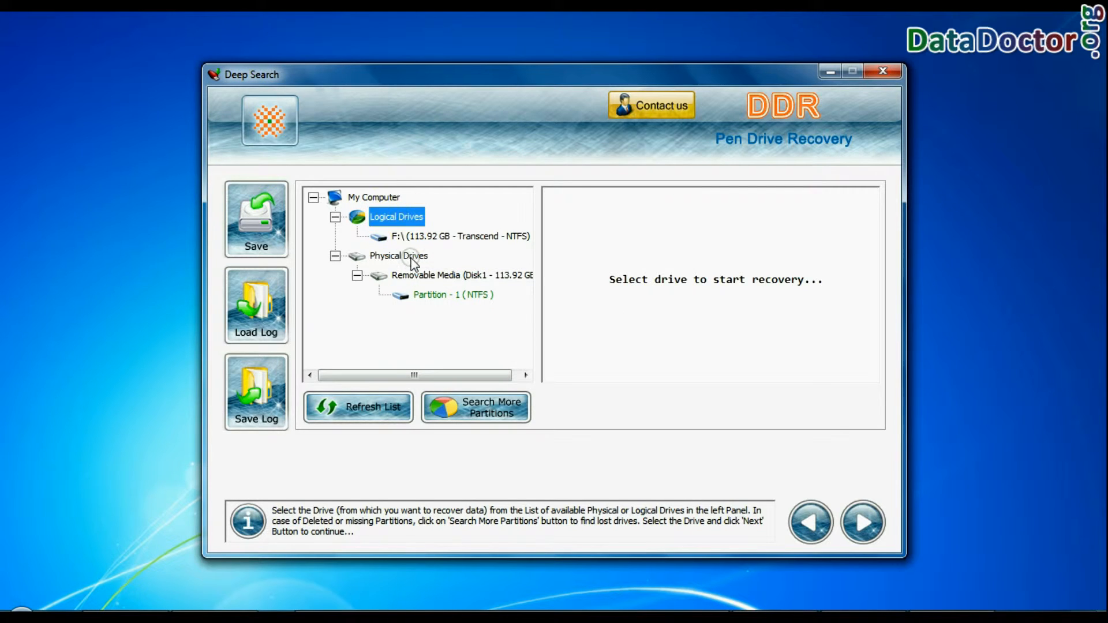
{"action": "left_click", "coordinate": [459, 272]}
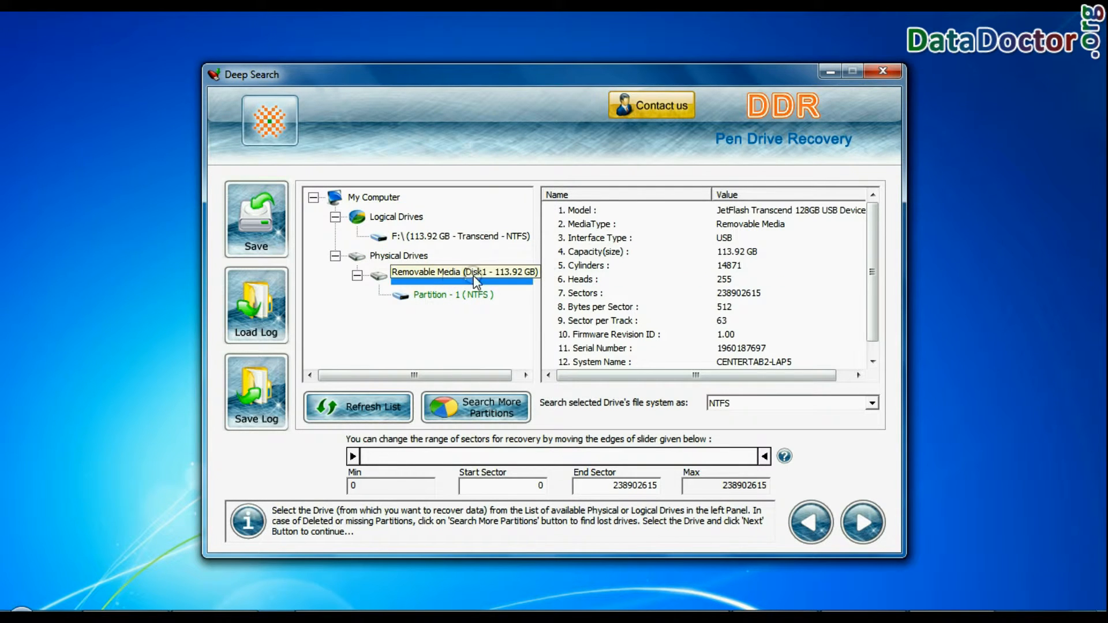
{"action": "left_click", "coordinate": [873, 403]}
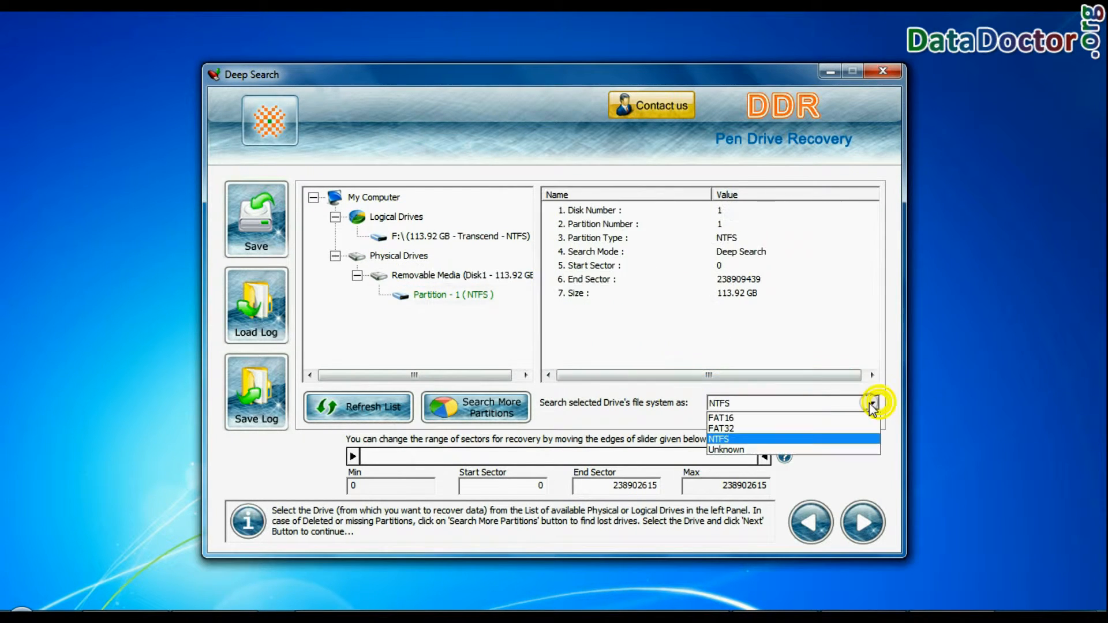
{"action": "mouse_move", "coordinate": [783, 428]}
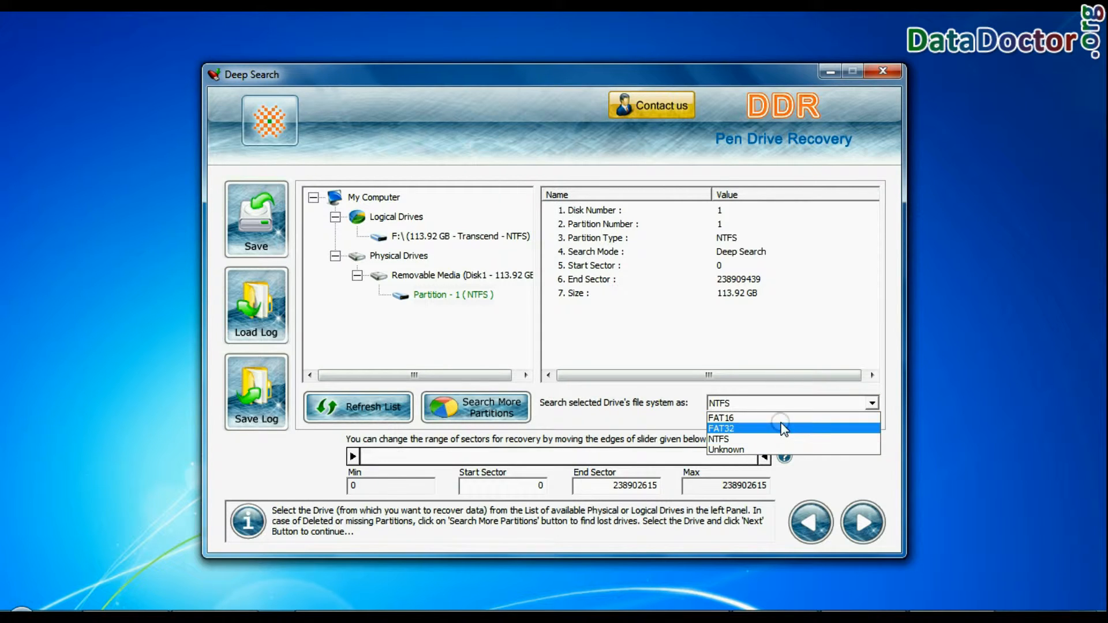
{"action": "mouse_move", "coordinate": [730, 439]}
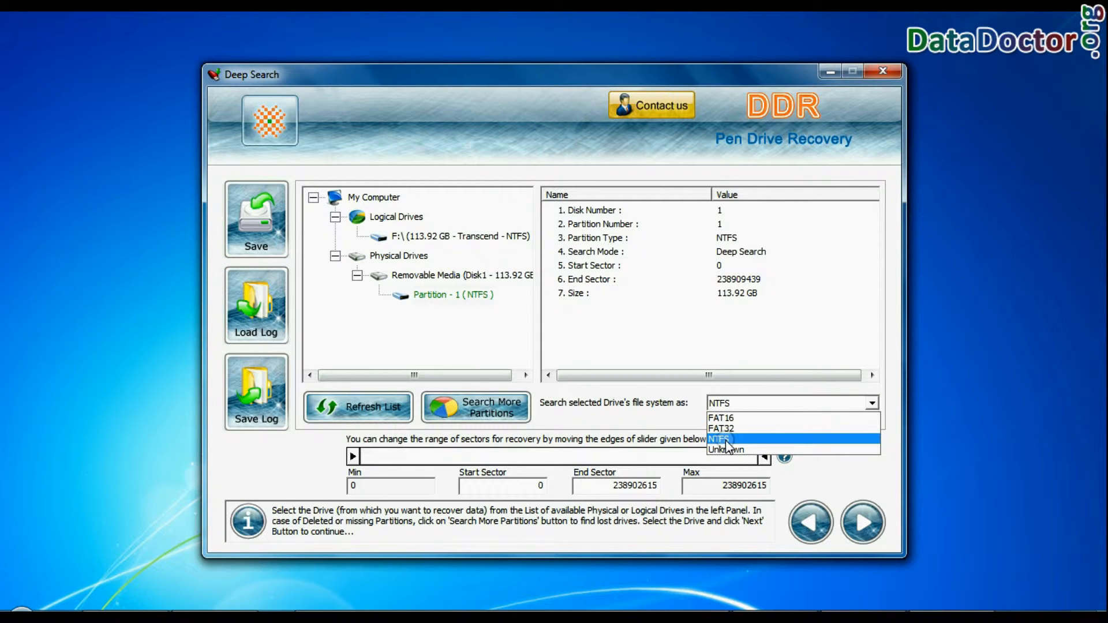
{"action": "left_click", "coordinate": [720, 439]}
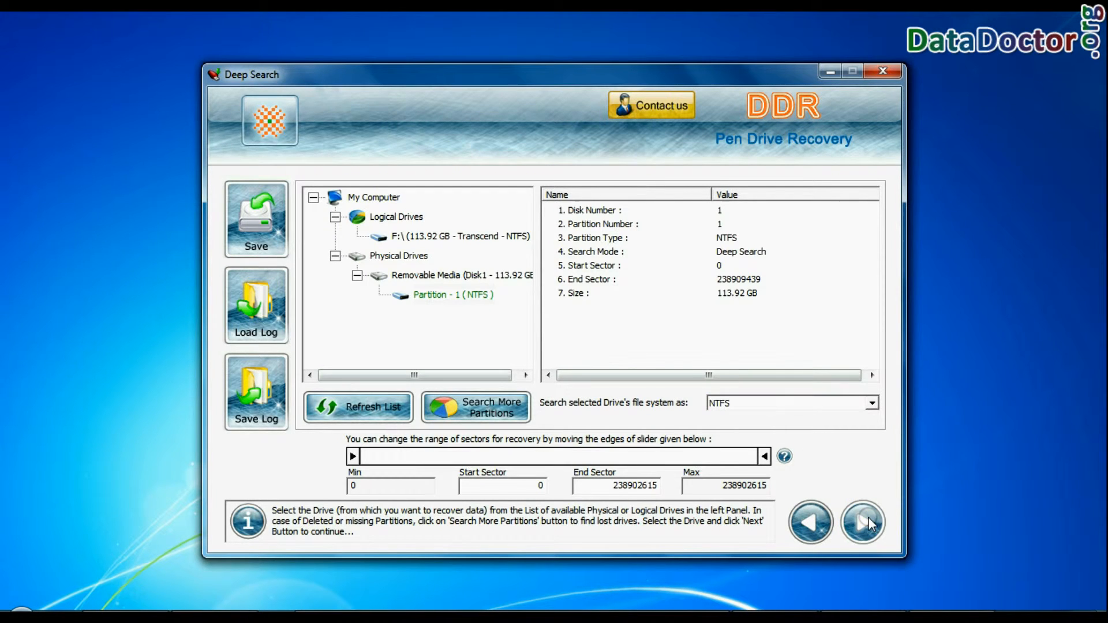
{"action": "left_click", "coordinate": [866, 523]}
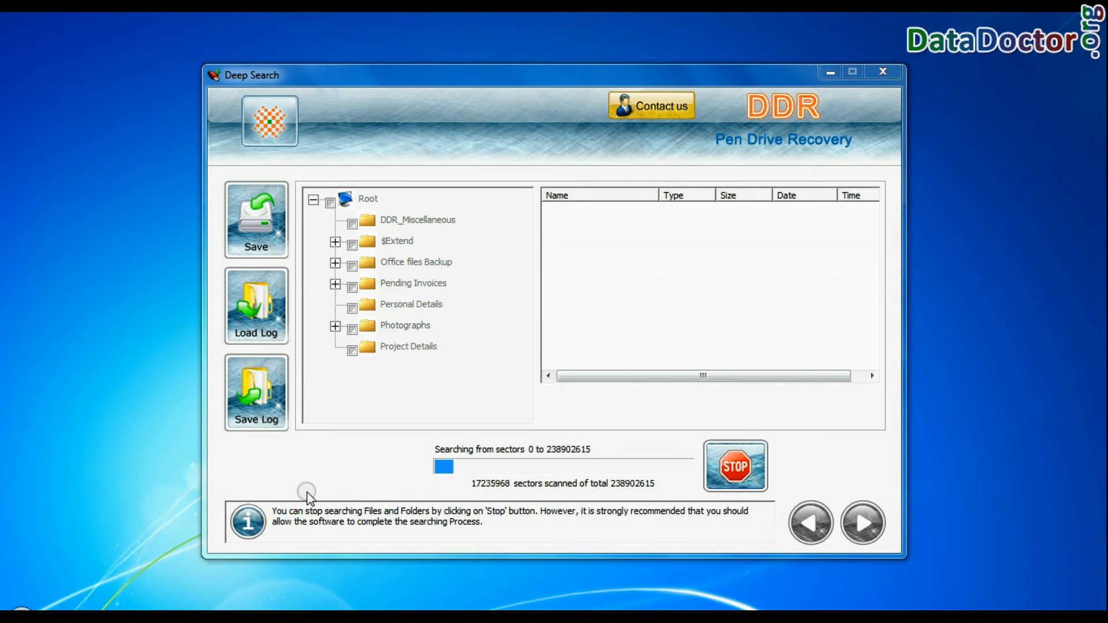
{"action": "mouse_move", "coordinate": [445, 514]}
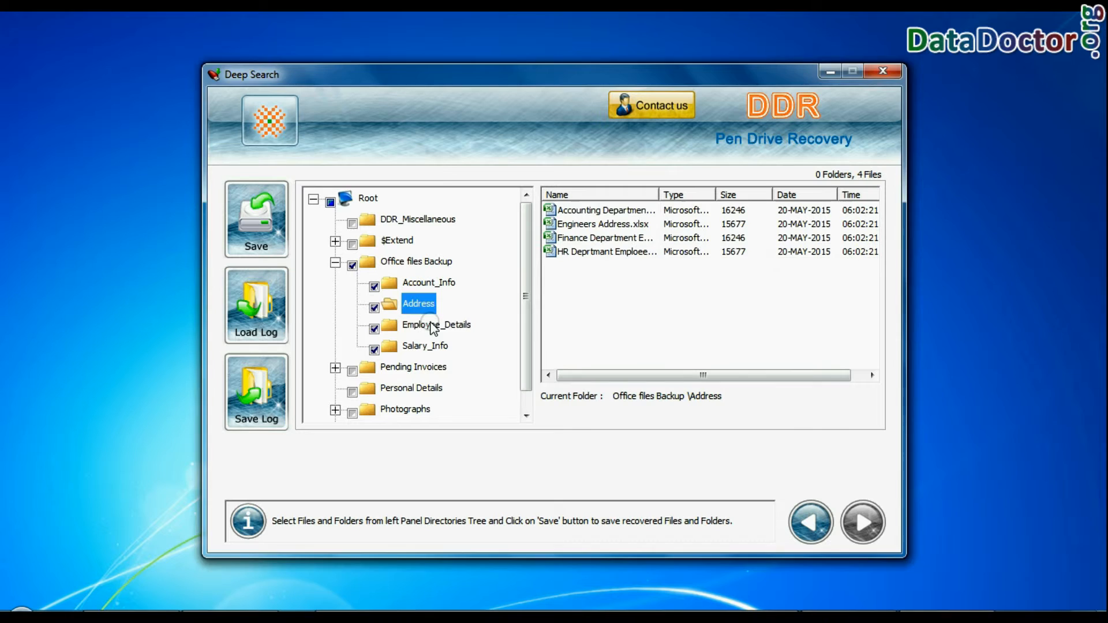
Browse the recovered Pending Invoices folders and show the files in Quoted Price
{"action": "left_click", "coordinate": [413, 367]}
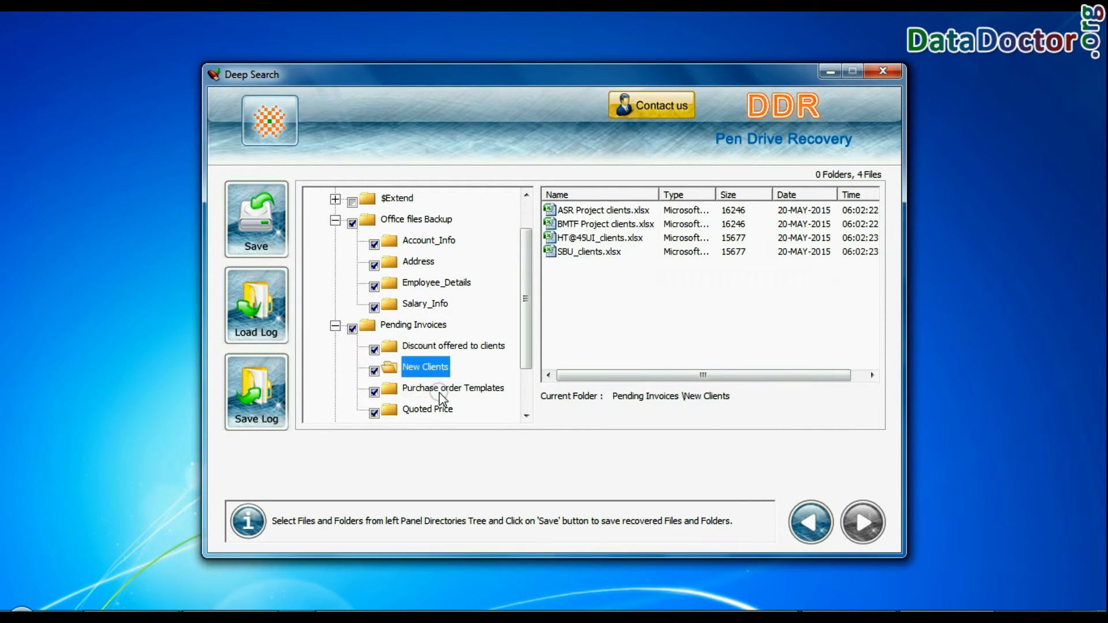
{"action": "left_click", "coordinate": [257, 219]}
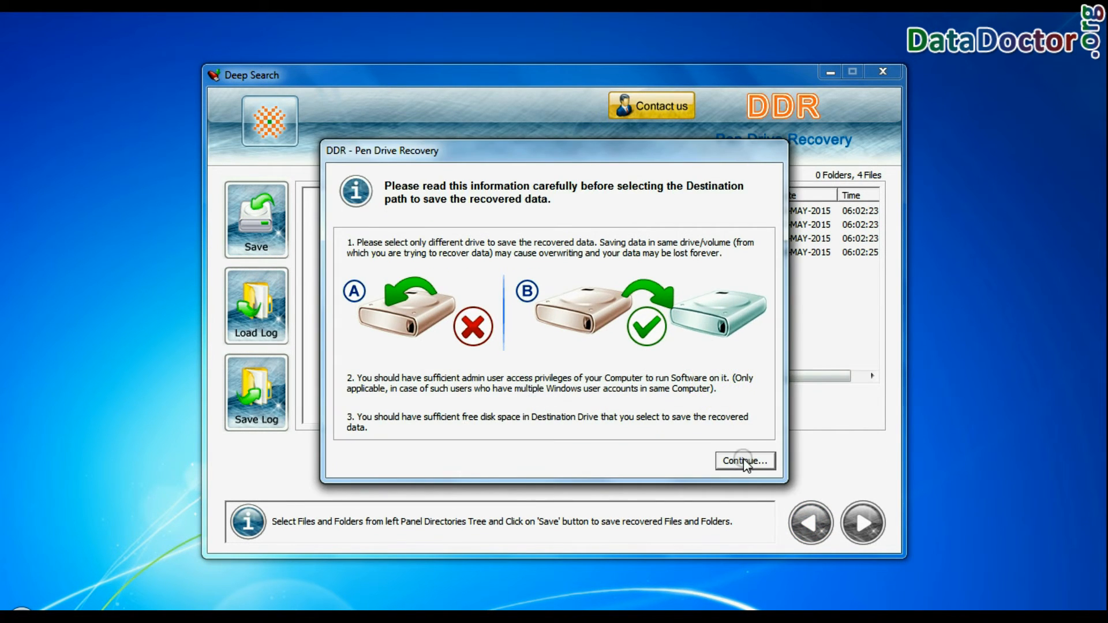
Accept the precautions and save the recovered files to D:\Data Recovery\Recovered Data
{"action": "left_click", "coordinate": [746, 462]}
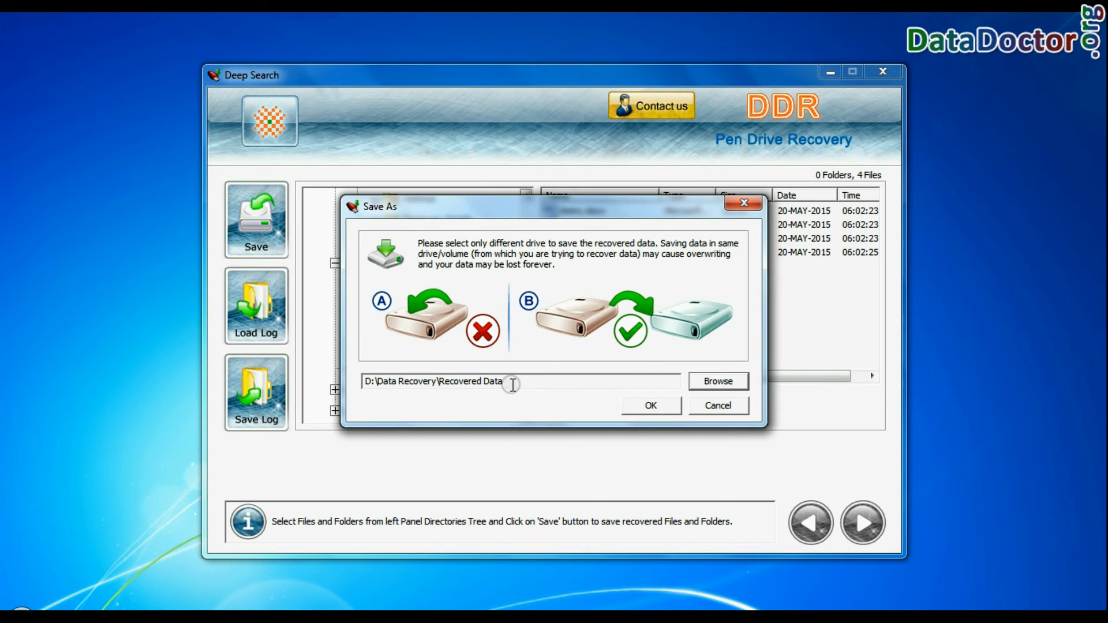
{"action": "left_click", "coordinate": [649, 405]}
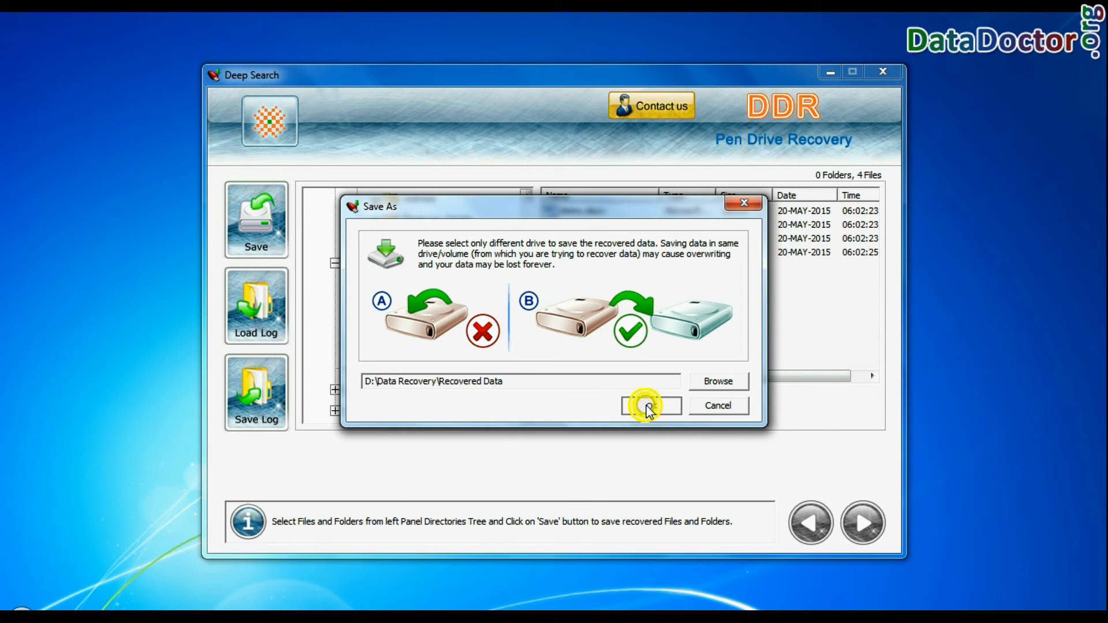
{"action": "left_click", "coordinate": [649, 405]}
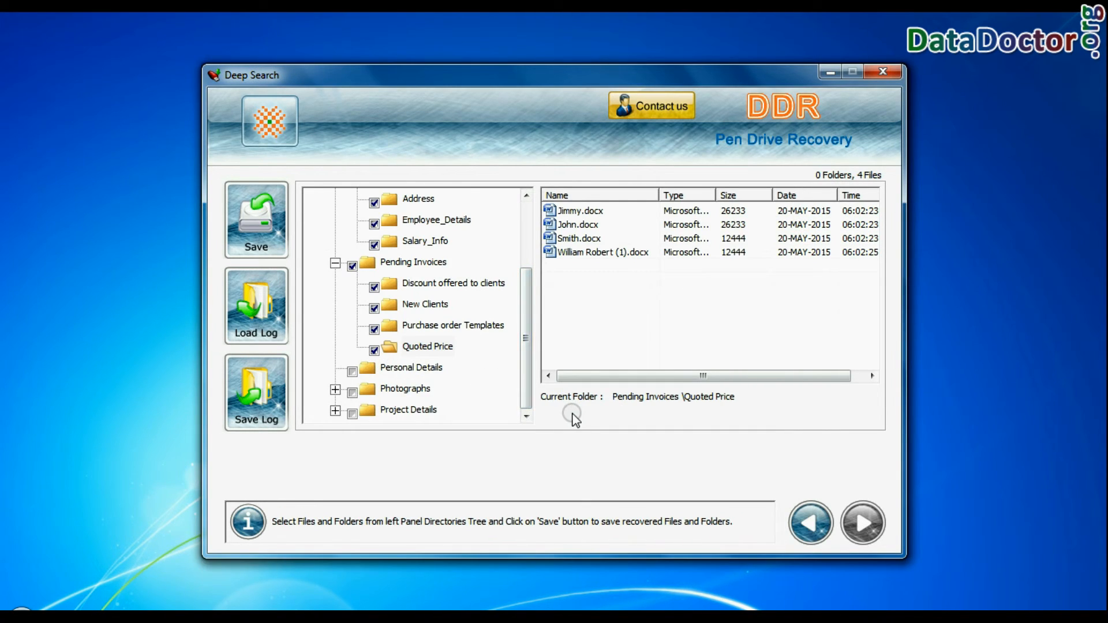